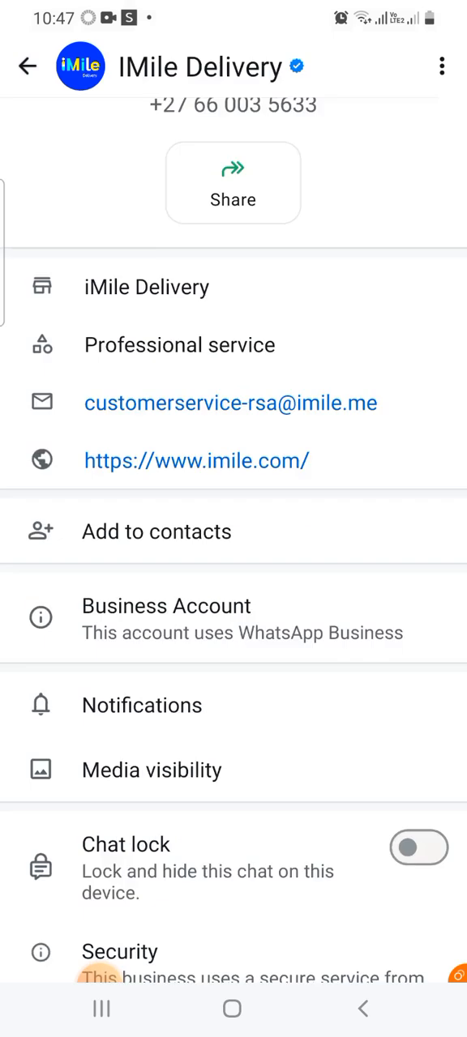
Step: Reach the Media visibility option in the IMile Delivery contact info
scroll("down", 3)
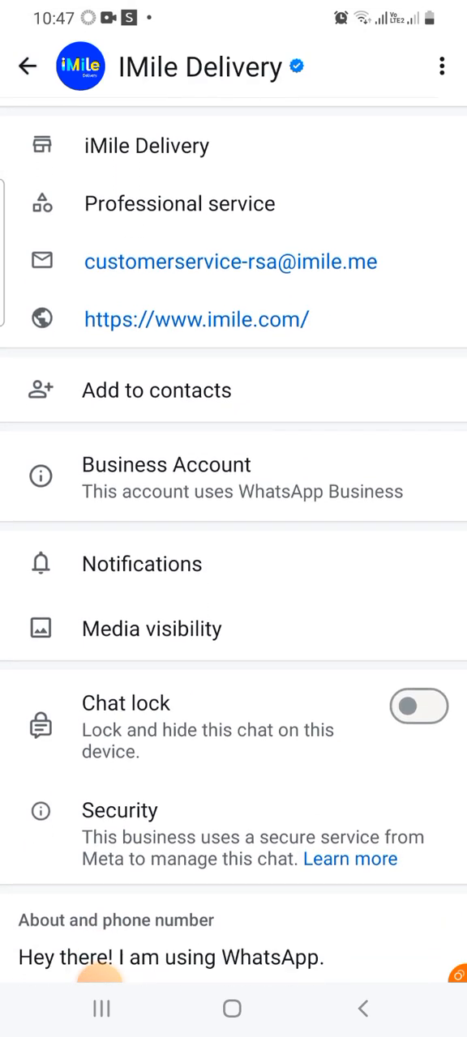
left_click(151, 628)
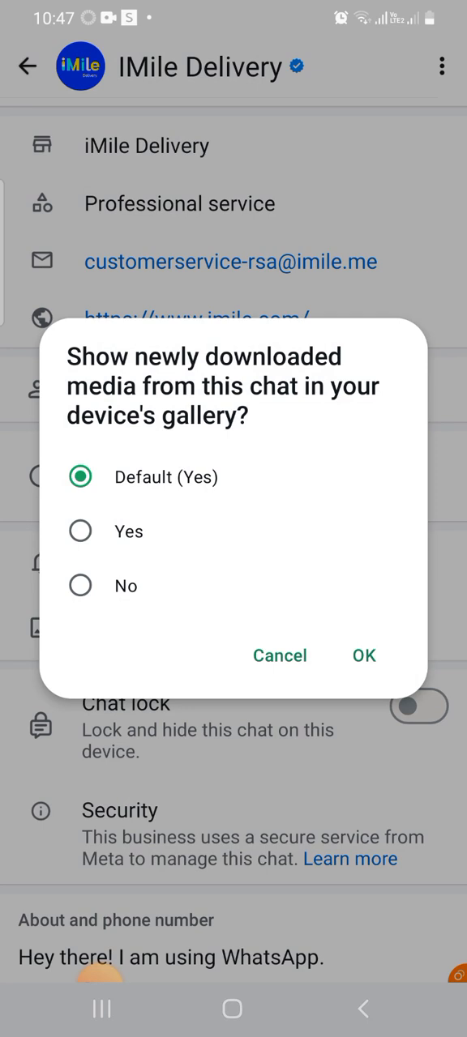
Step: Set the IMile Delivery chat's media visibility to No, confirm, and return to Chats
left_click(81, 586)
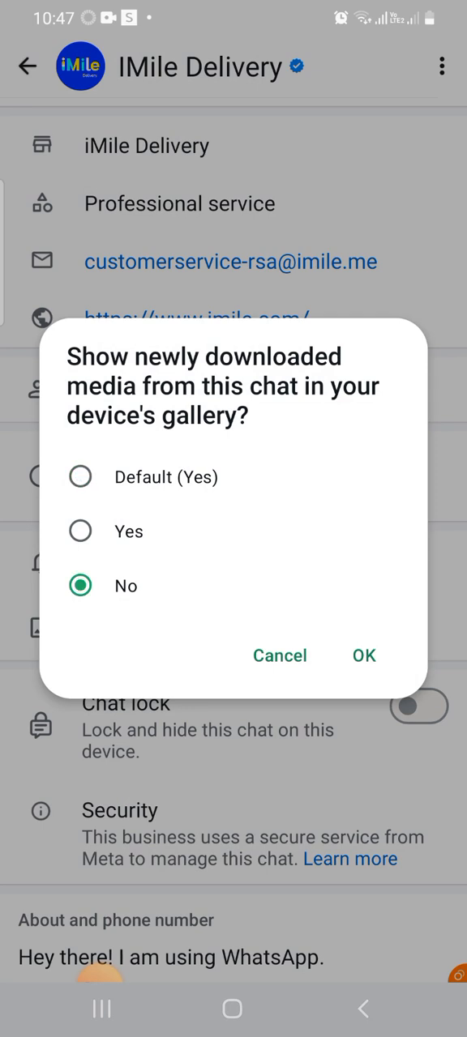
left_click(363, 654)
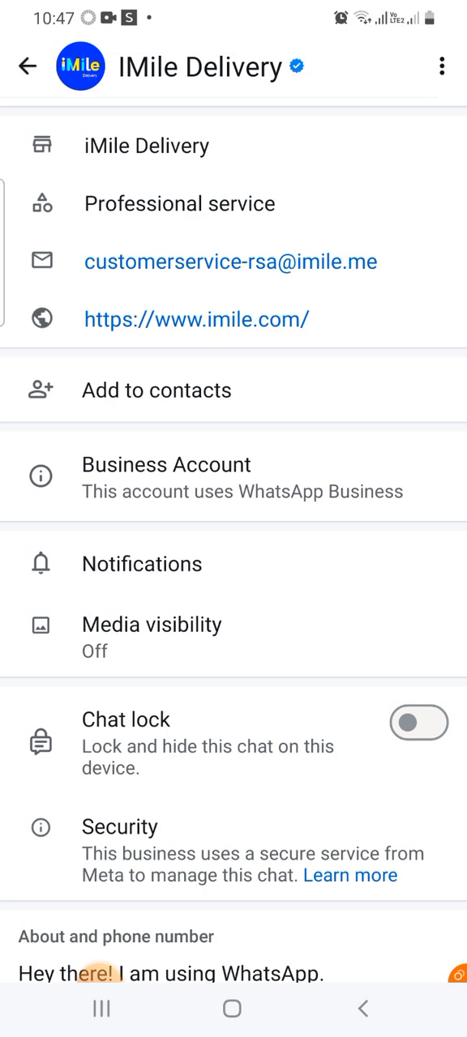
left_click(29, 67)
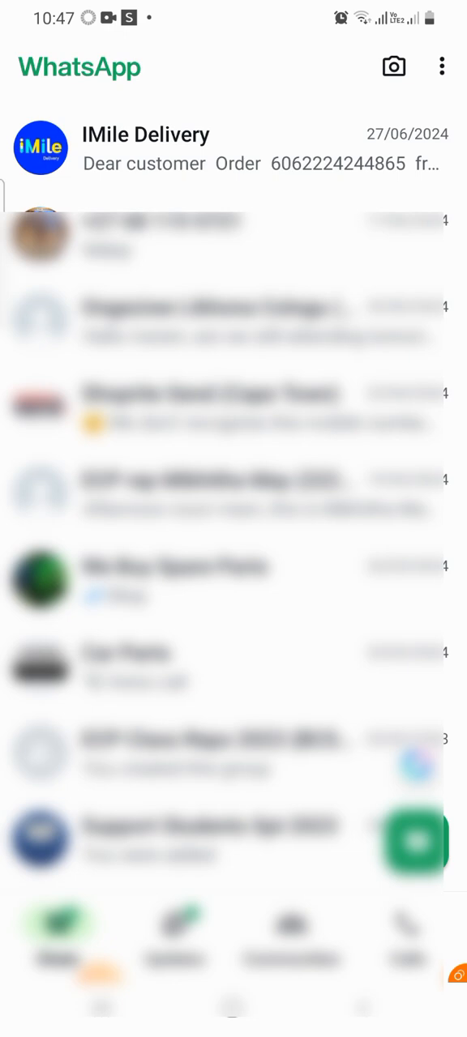
Step: Reach WhatsApp Settings from the three-dot menu and scroll down the list
left_click(438, 66)
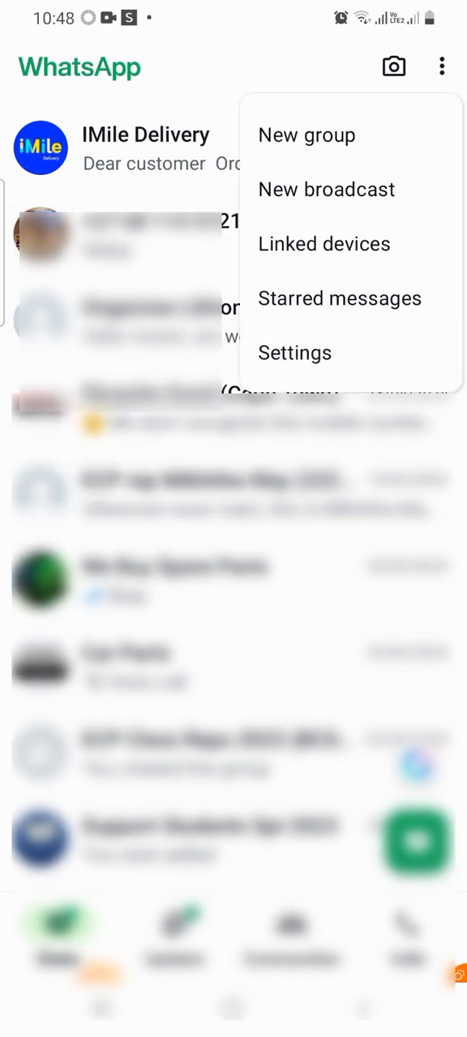
left_click(295, 354)
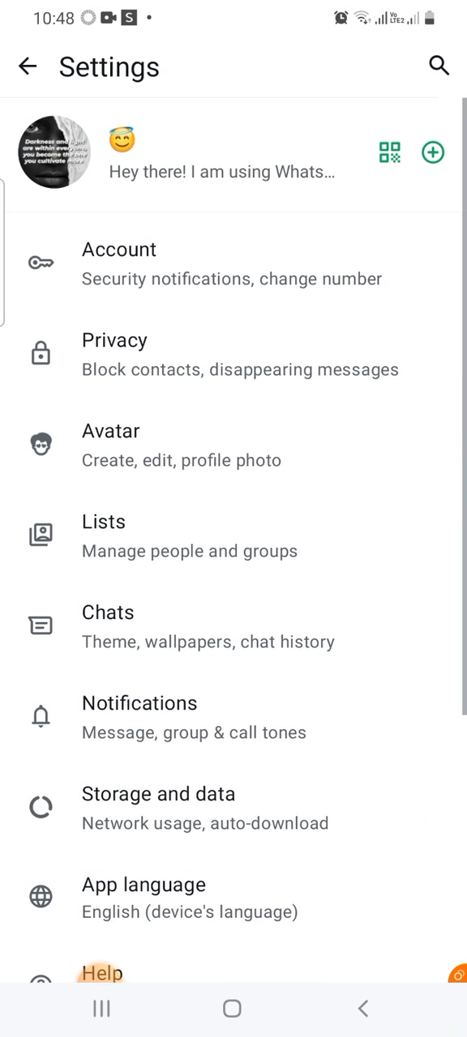
scroll("down", 3)
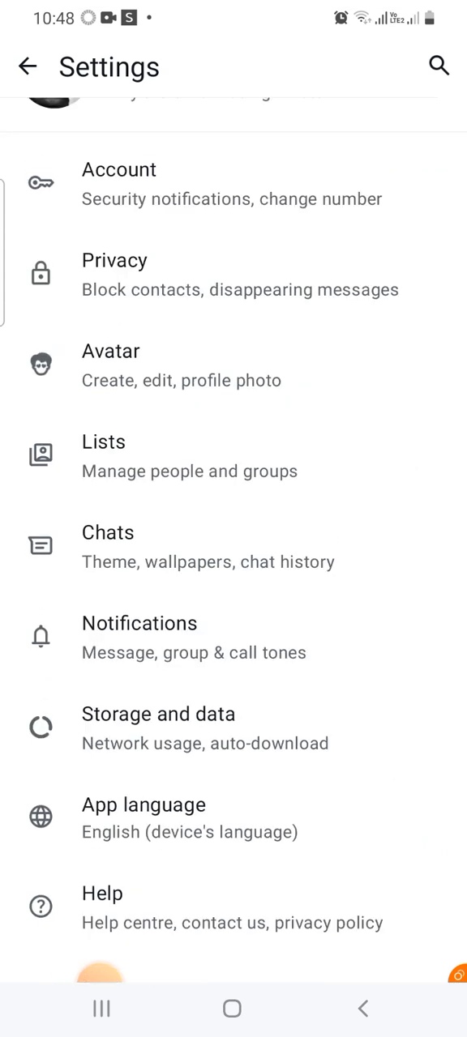
Step: Switch off the global Media visibility toggle in Chats settings
left_click(107, 531)
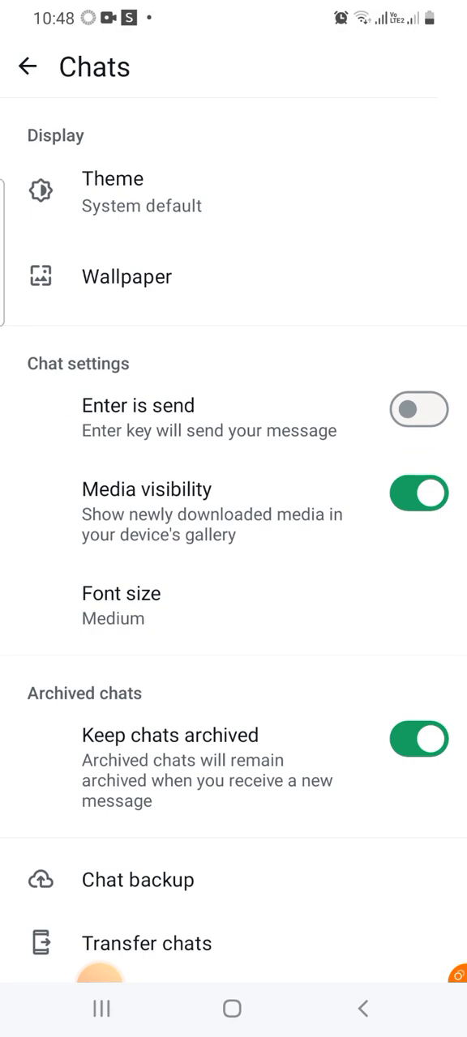
left_click(420, 489)
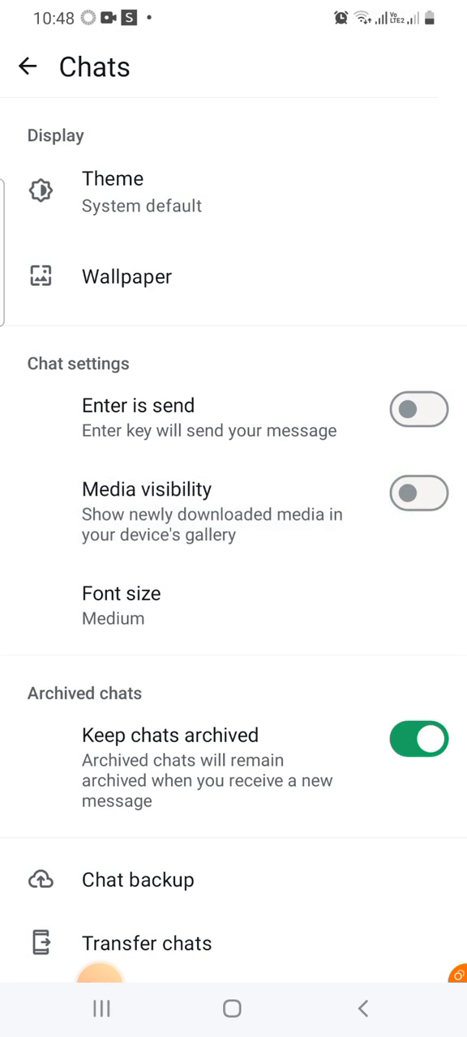